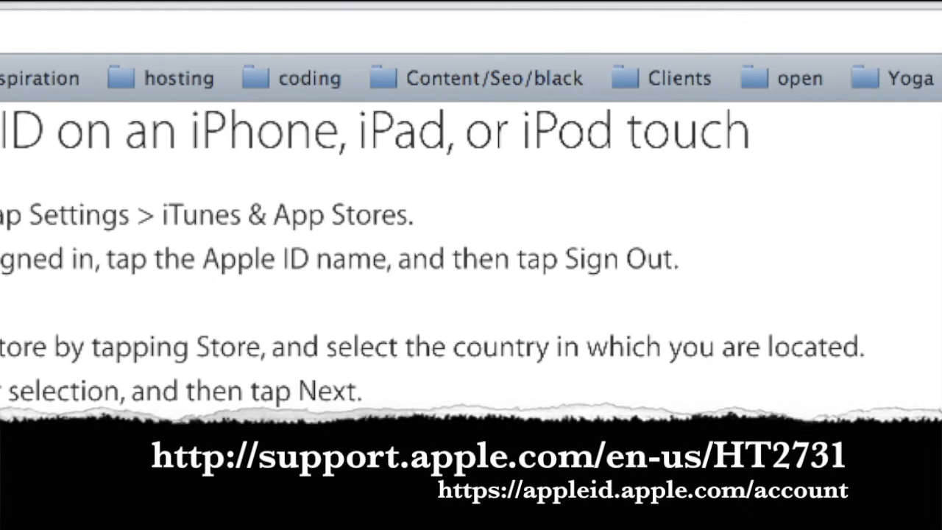
- Advance from the Apple ID support article to the page about updating iOS
scroll("down", 3)
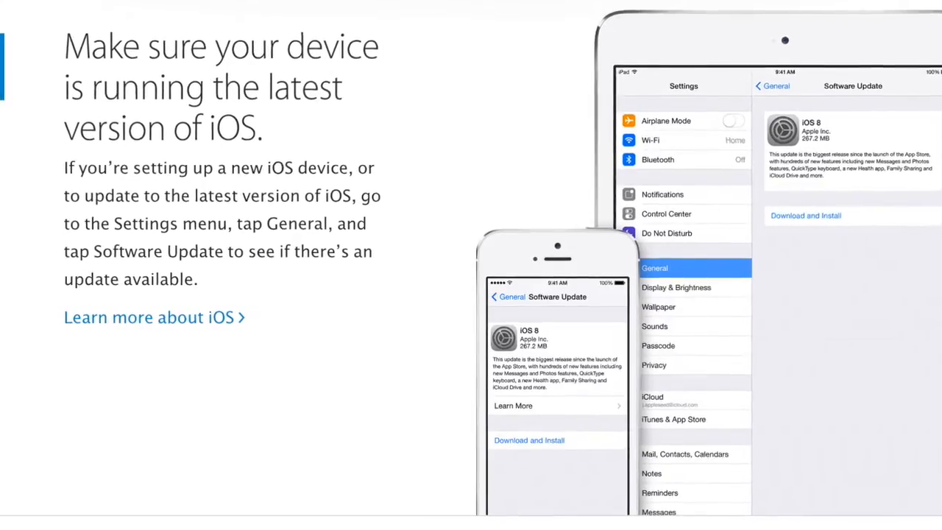
- Advance to the iPad iTunes & App Stores settings slide showing Automatic Downloads
scroll("down", 3)
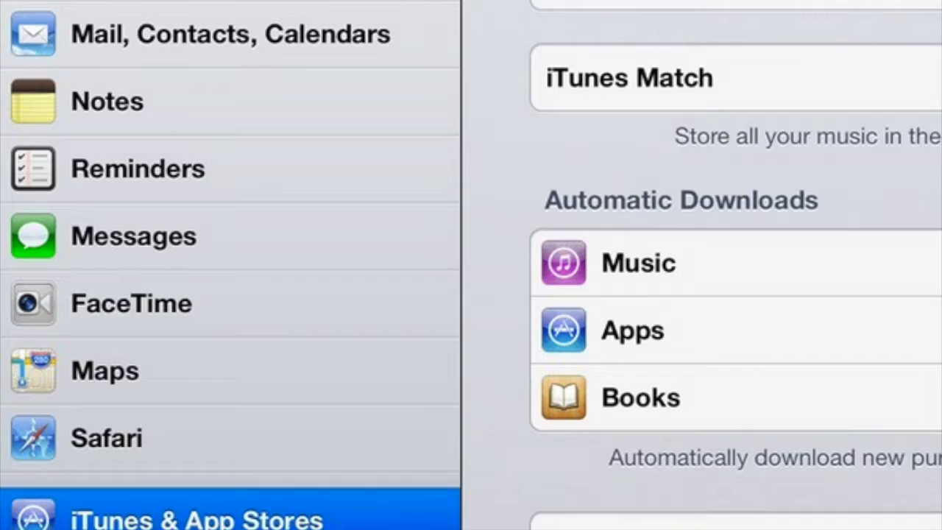
scroll("down", 3)
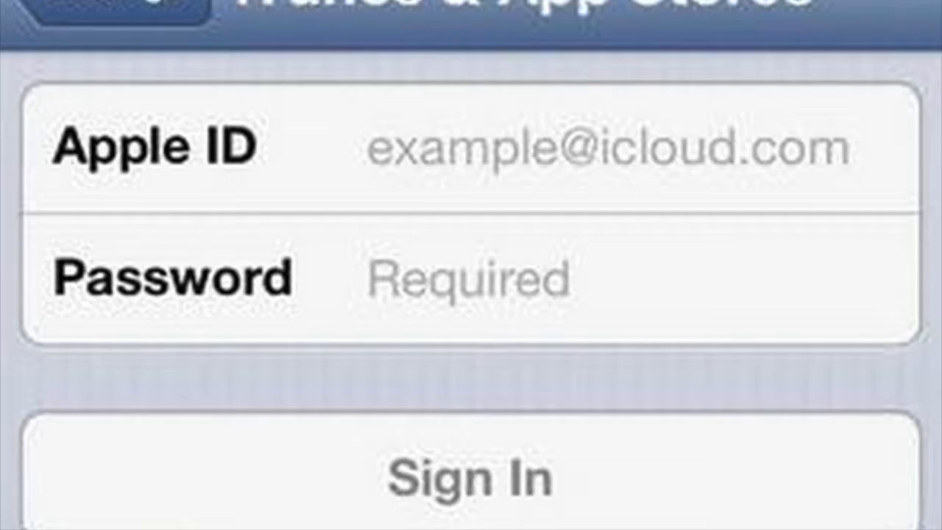
scroll("down", 3)
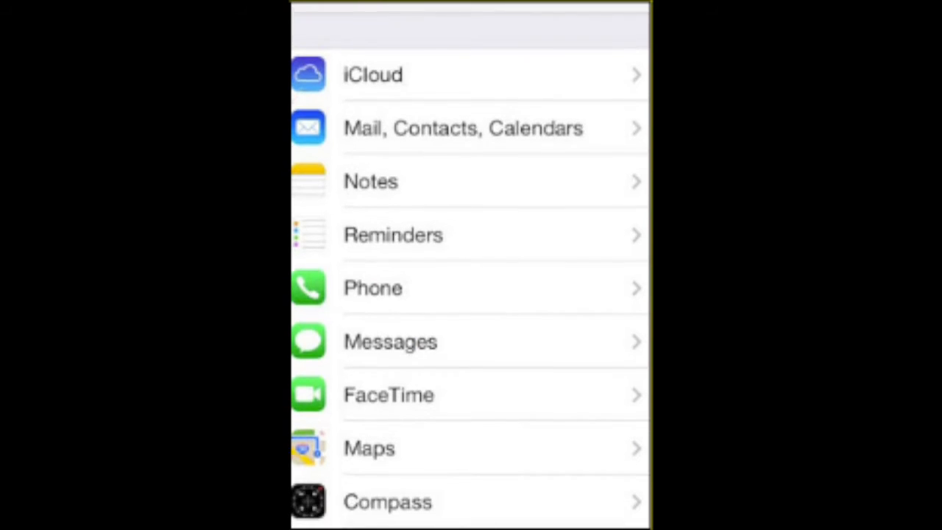
scroll("down", 3)
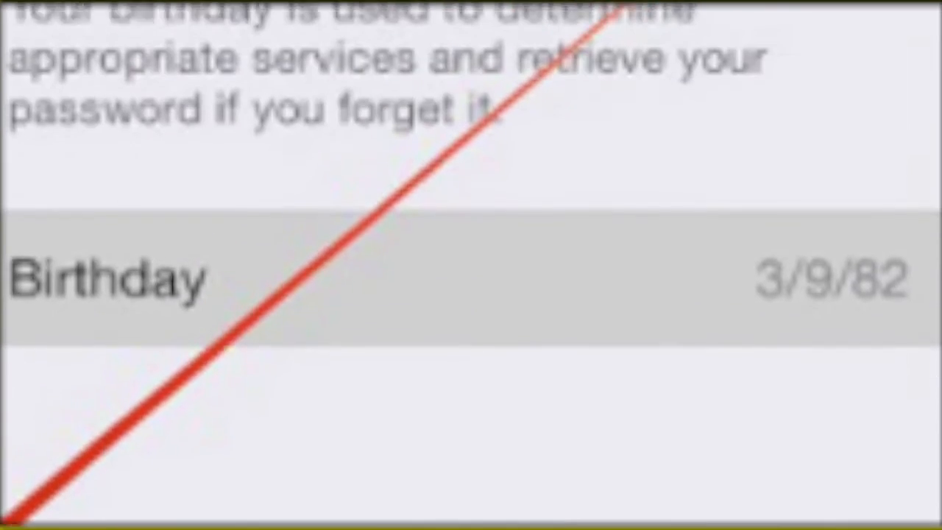
left_click(110, 279)
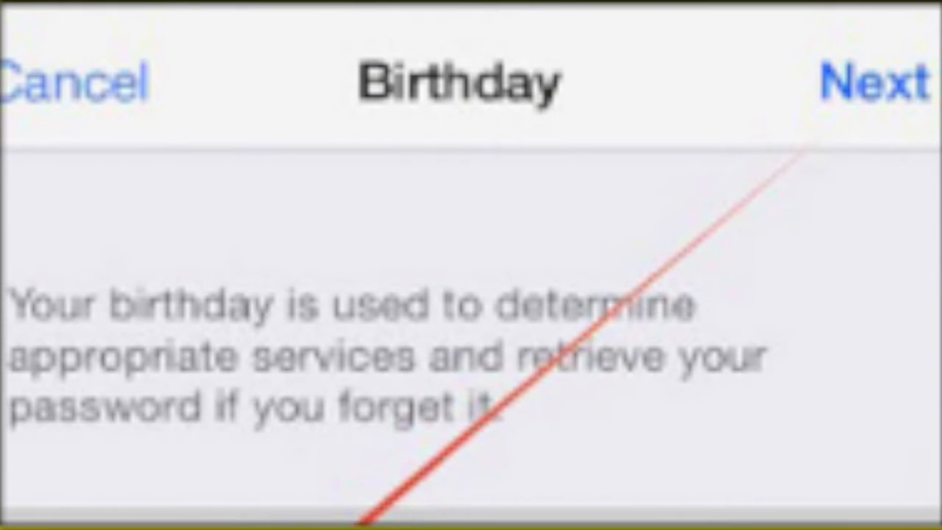
mouse_move(901, 22)
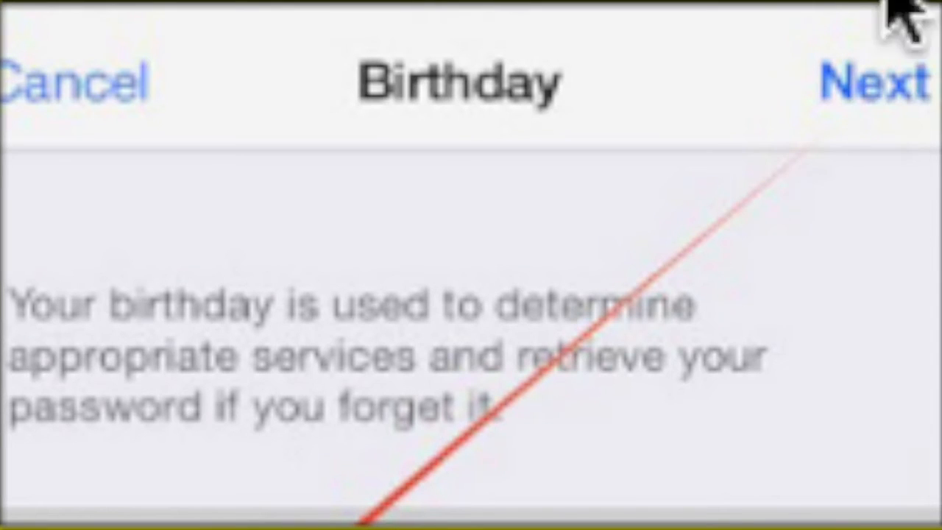
left_click(874, 81)
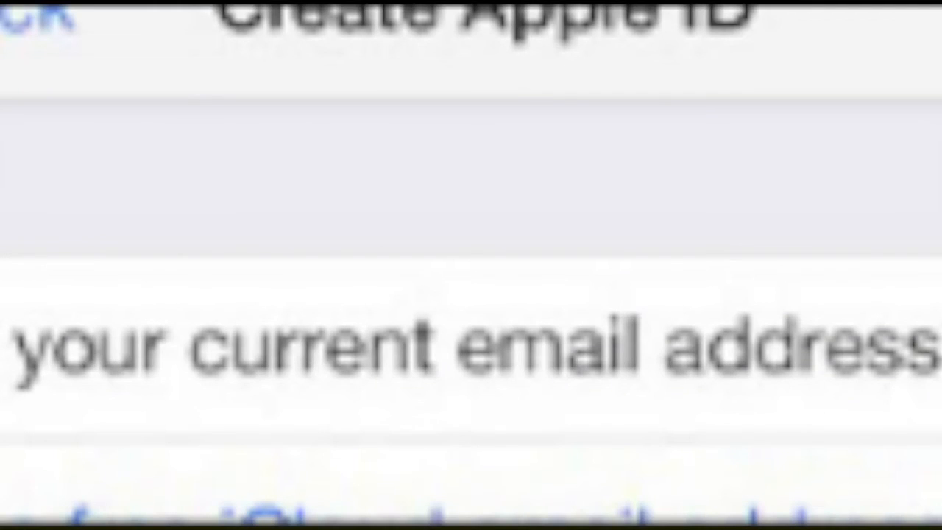
- Return to the iPad iTunes & App Stores sign-in slide offering Create New Apple ID
scroll("down", 3)
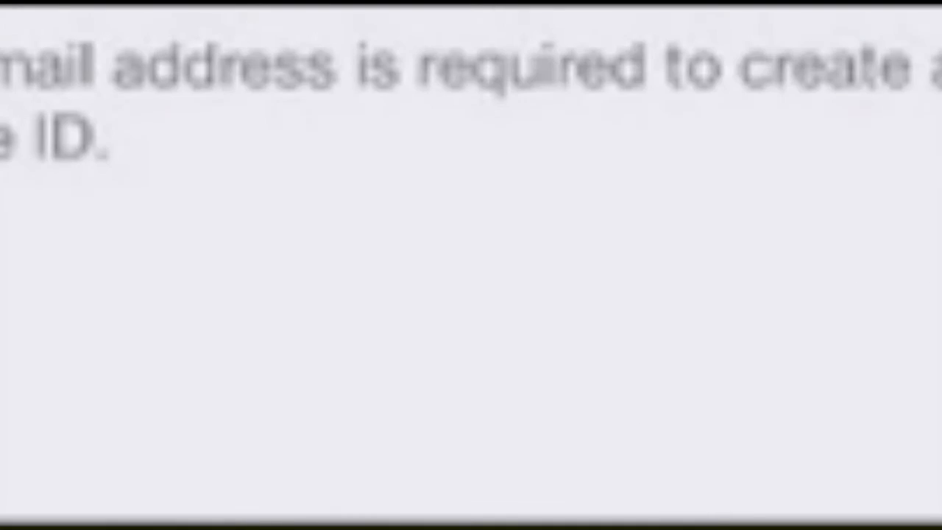
scroll("down", 3)
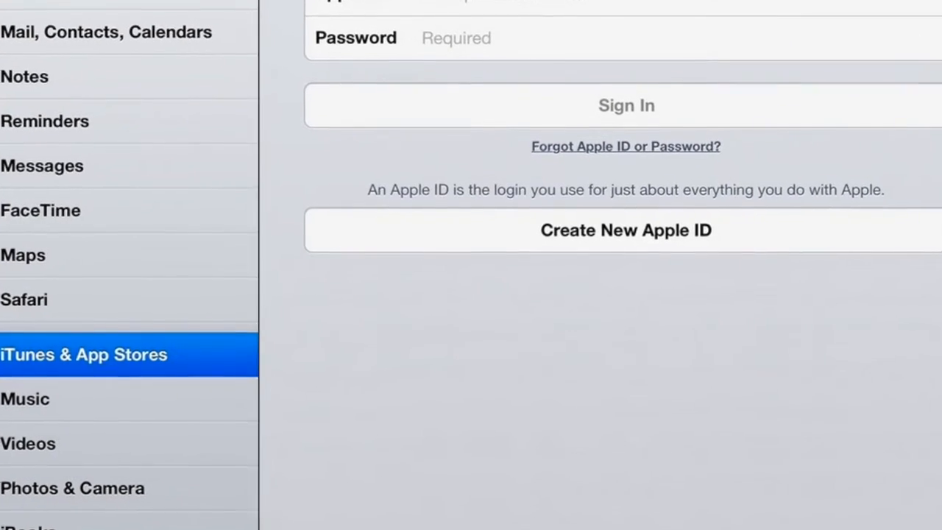
- Move past the new Apple ID form to the password strength chart from Fair to Unbreakable
left_click(626, 229)
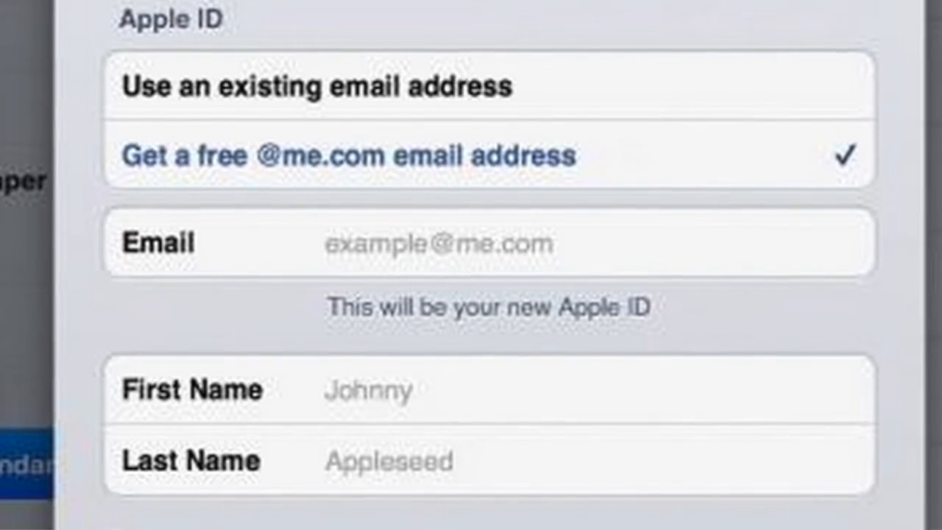
scroll("down", 3)
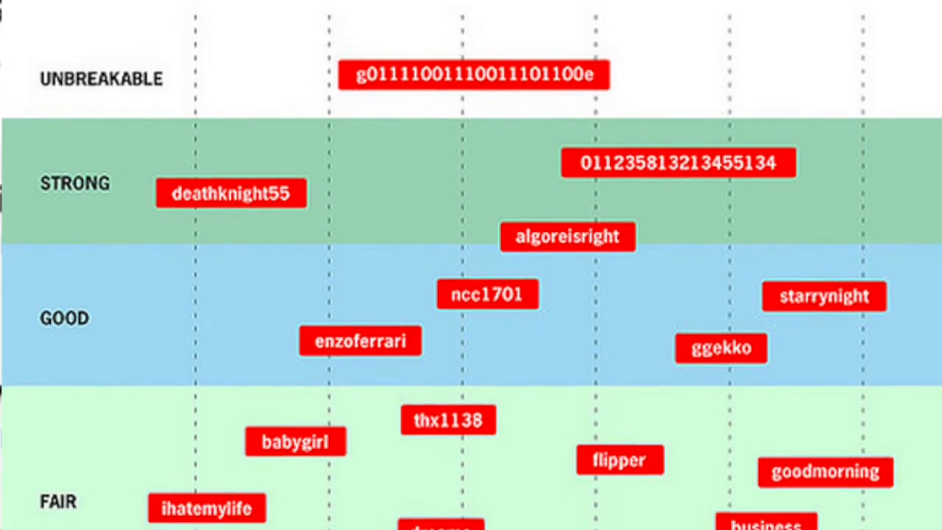
- Advance from the password chart to the social media profile photo grid
scroll("down", 3)
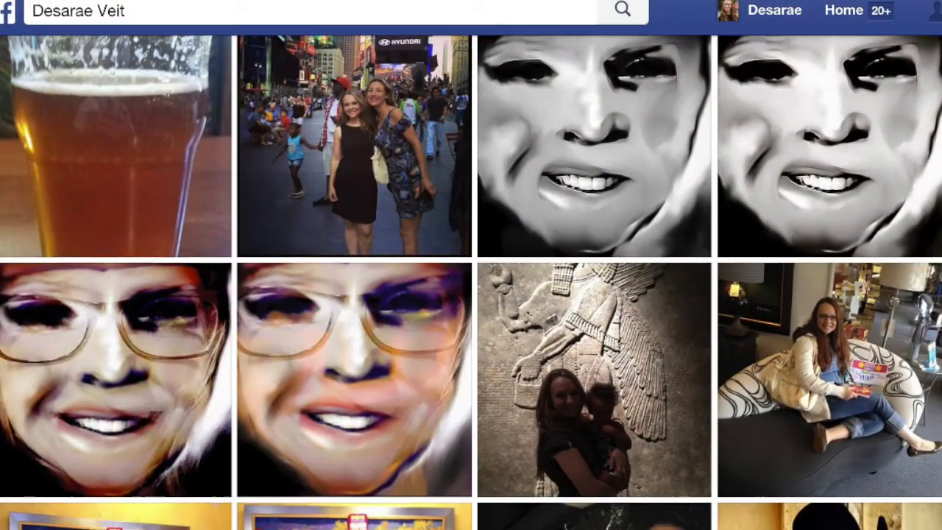
scroll("down", 3)
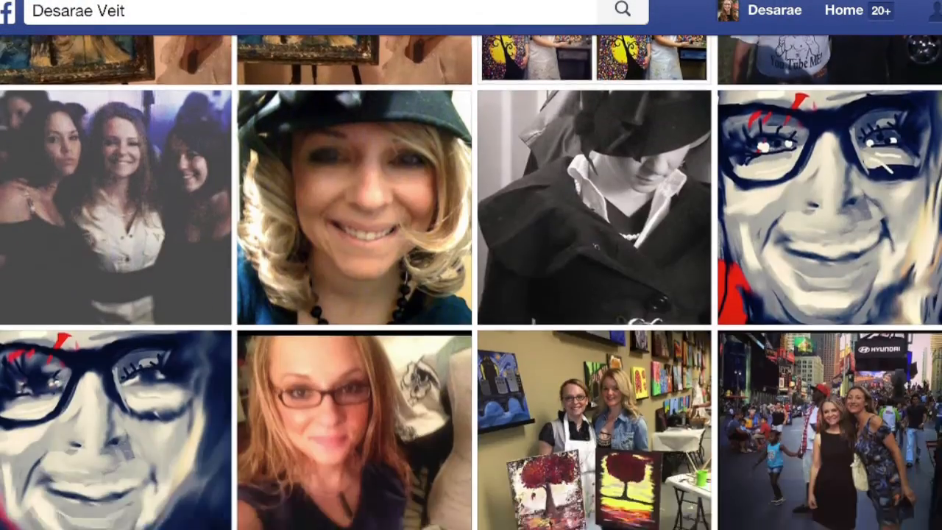